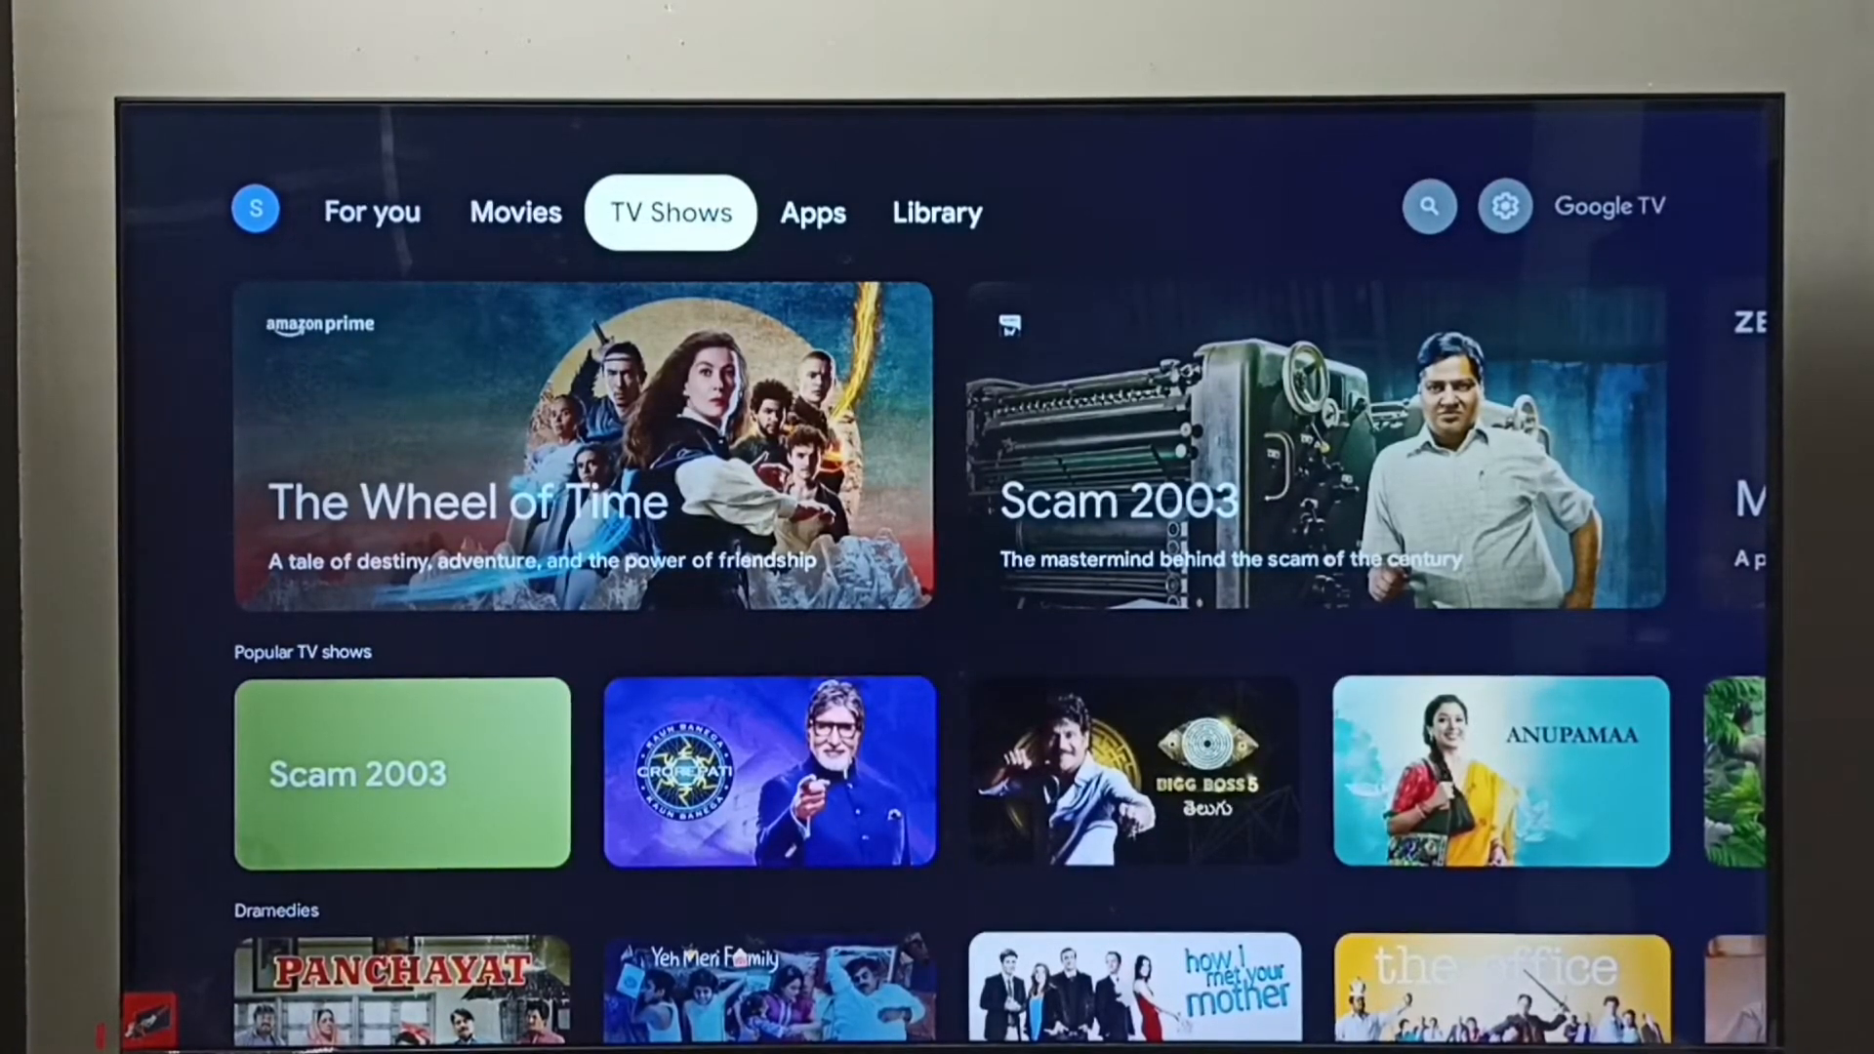
Reach Settings > System > Display and sound with Resolution at 1080p 60Hz
click(937, 211)
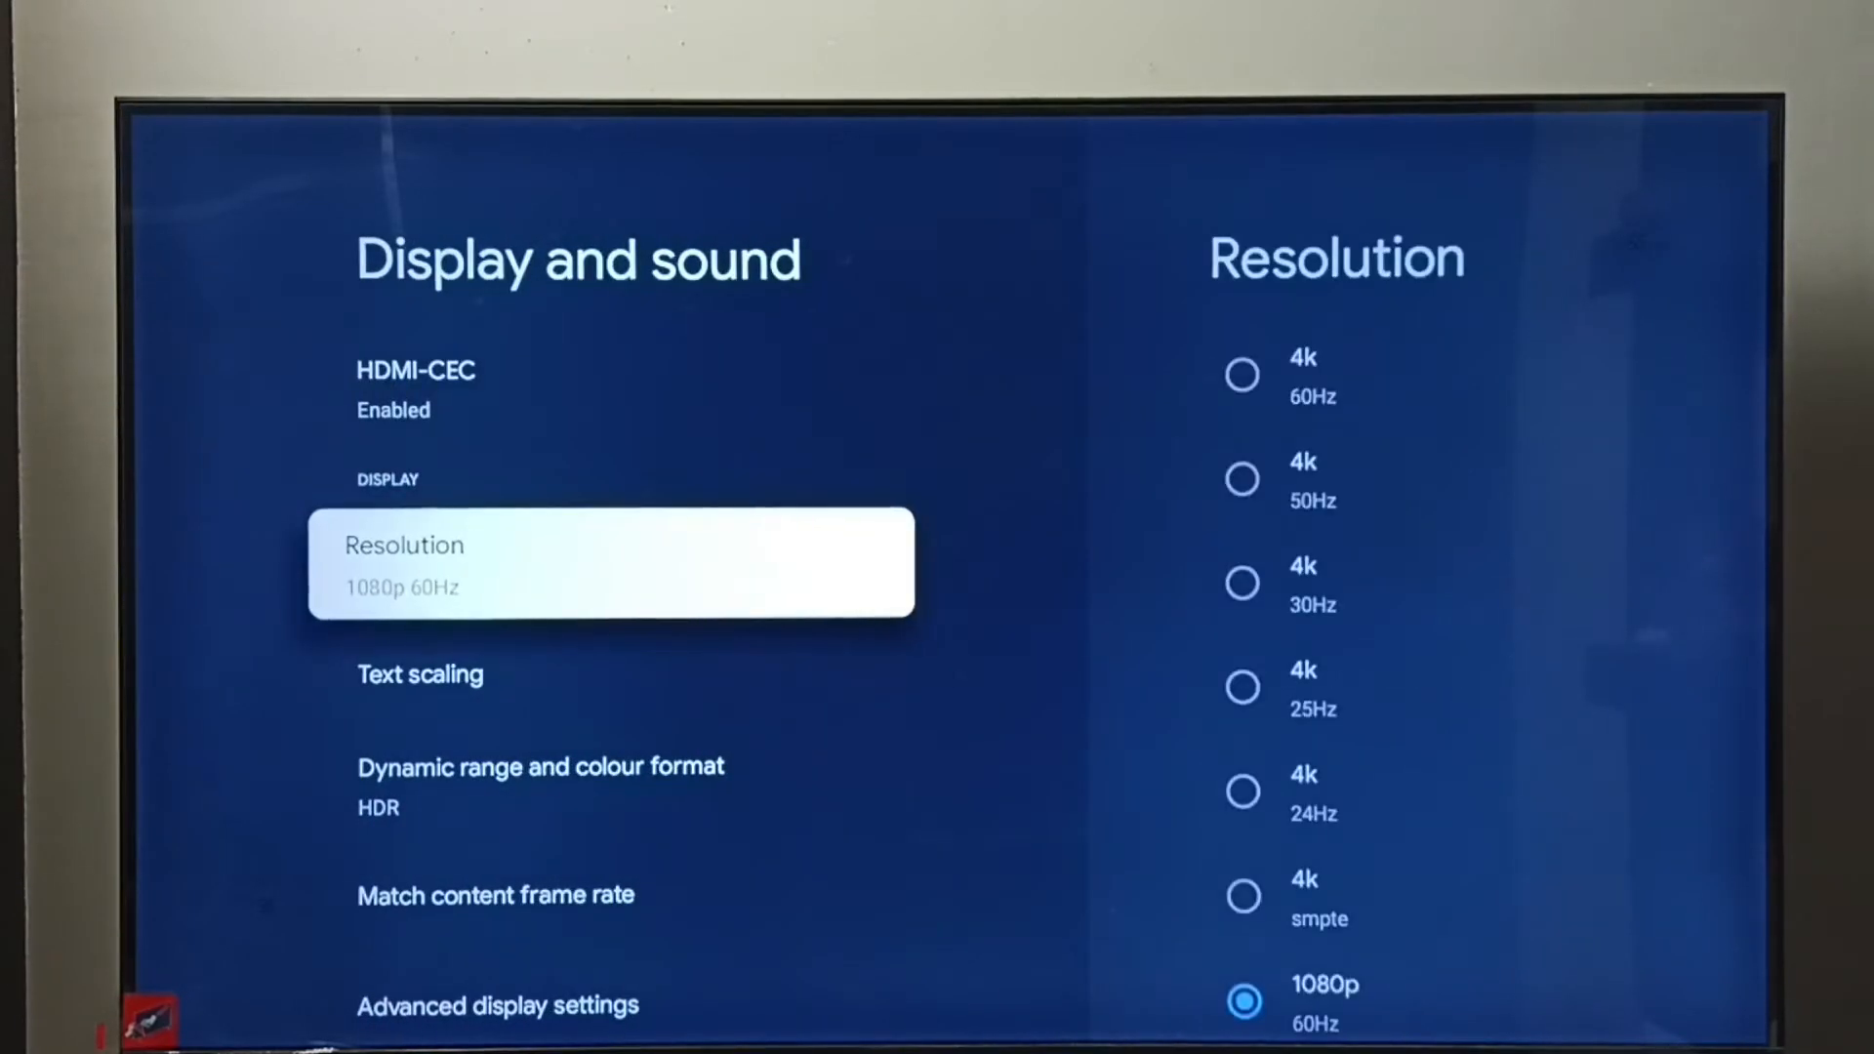
Show the full Resolution list and scroll down to the 4K options
click(609, 562)
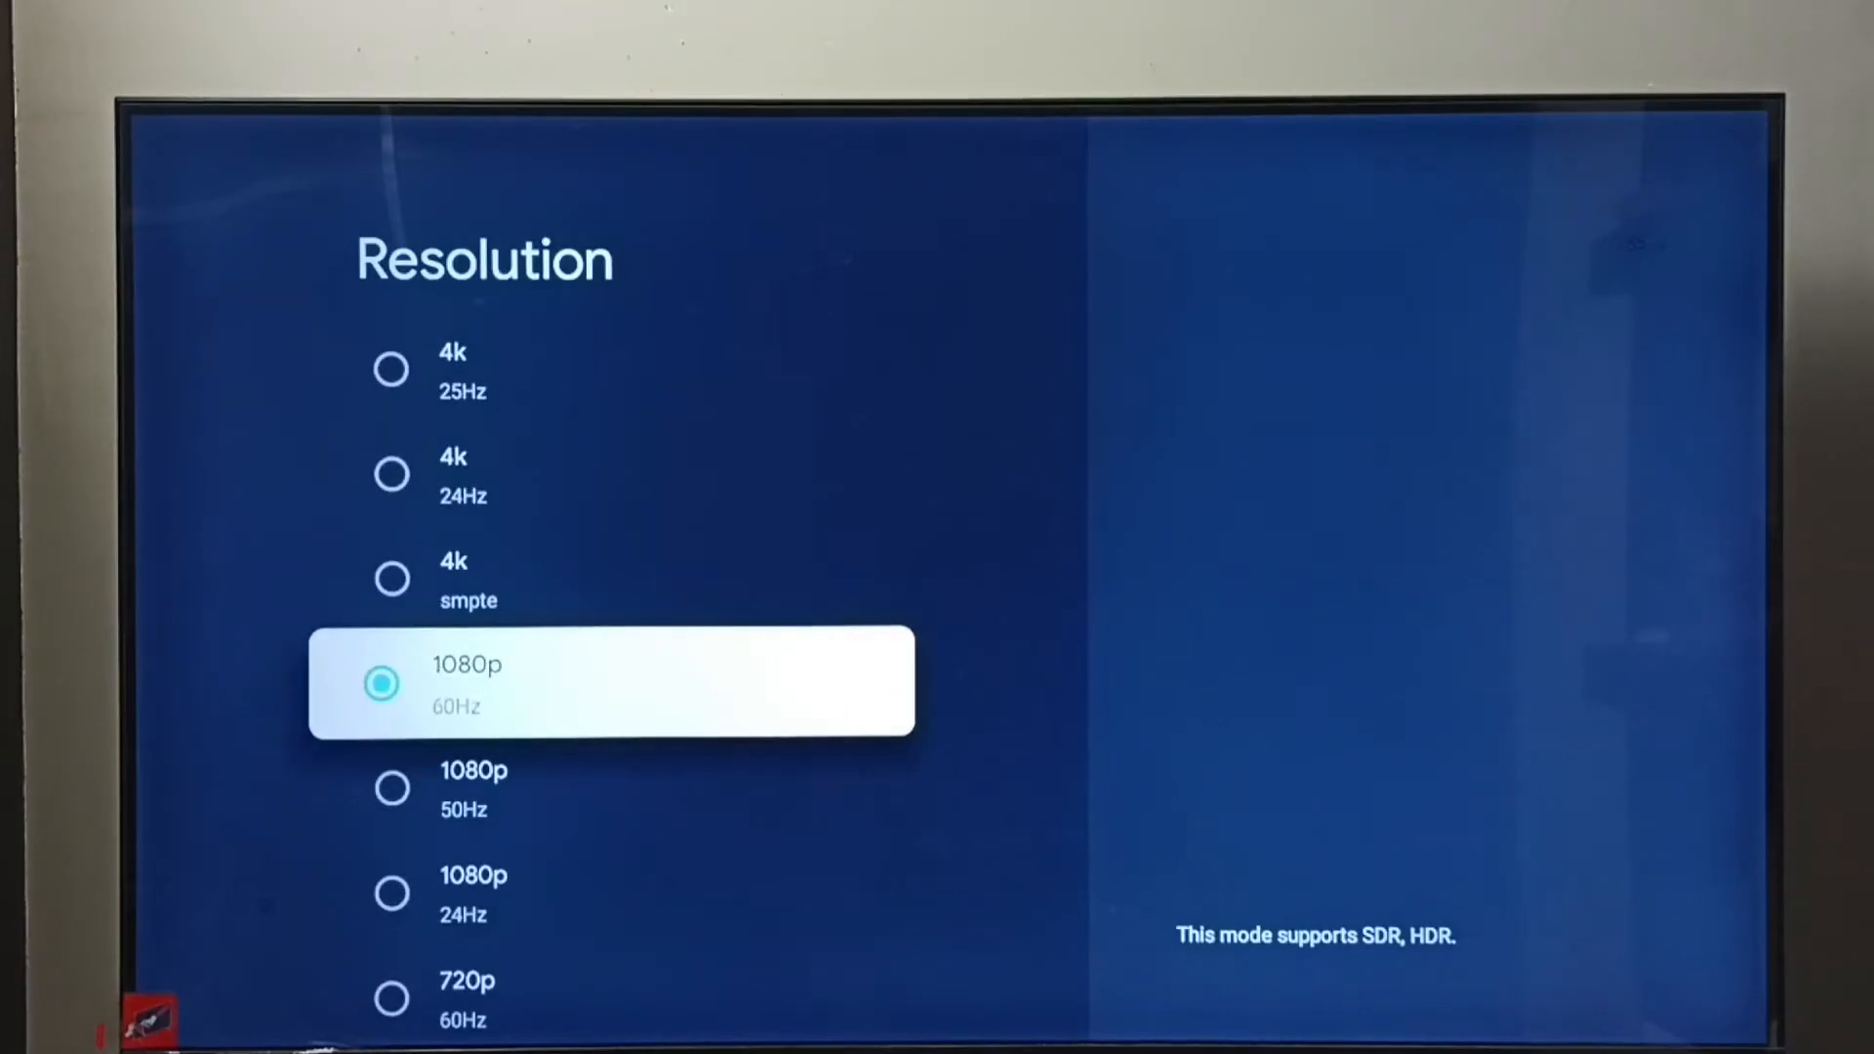
scroll(down, 3)
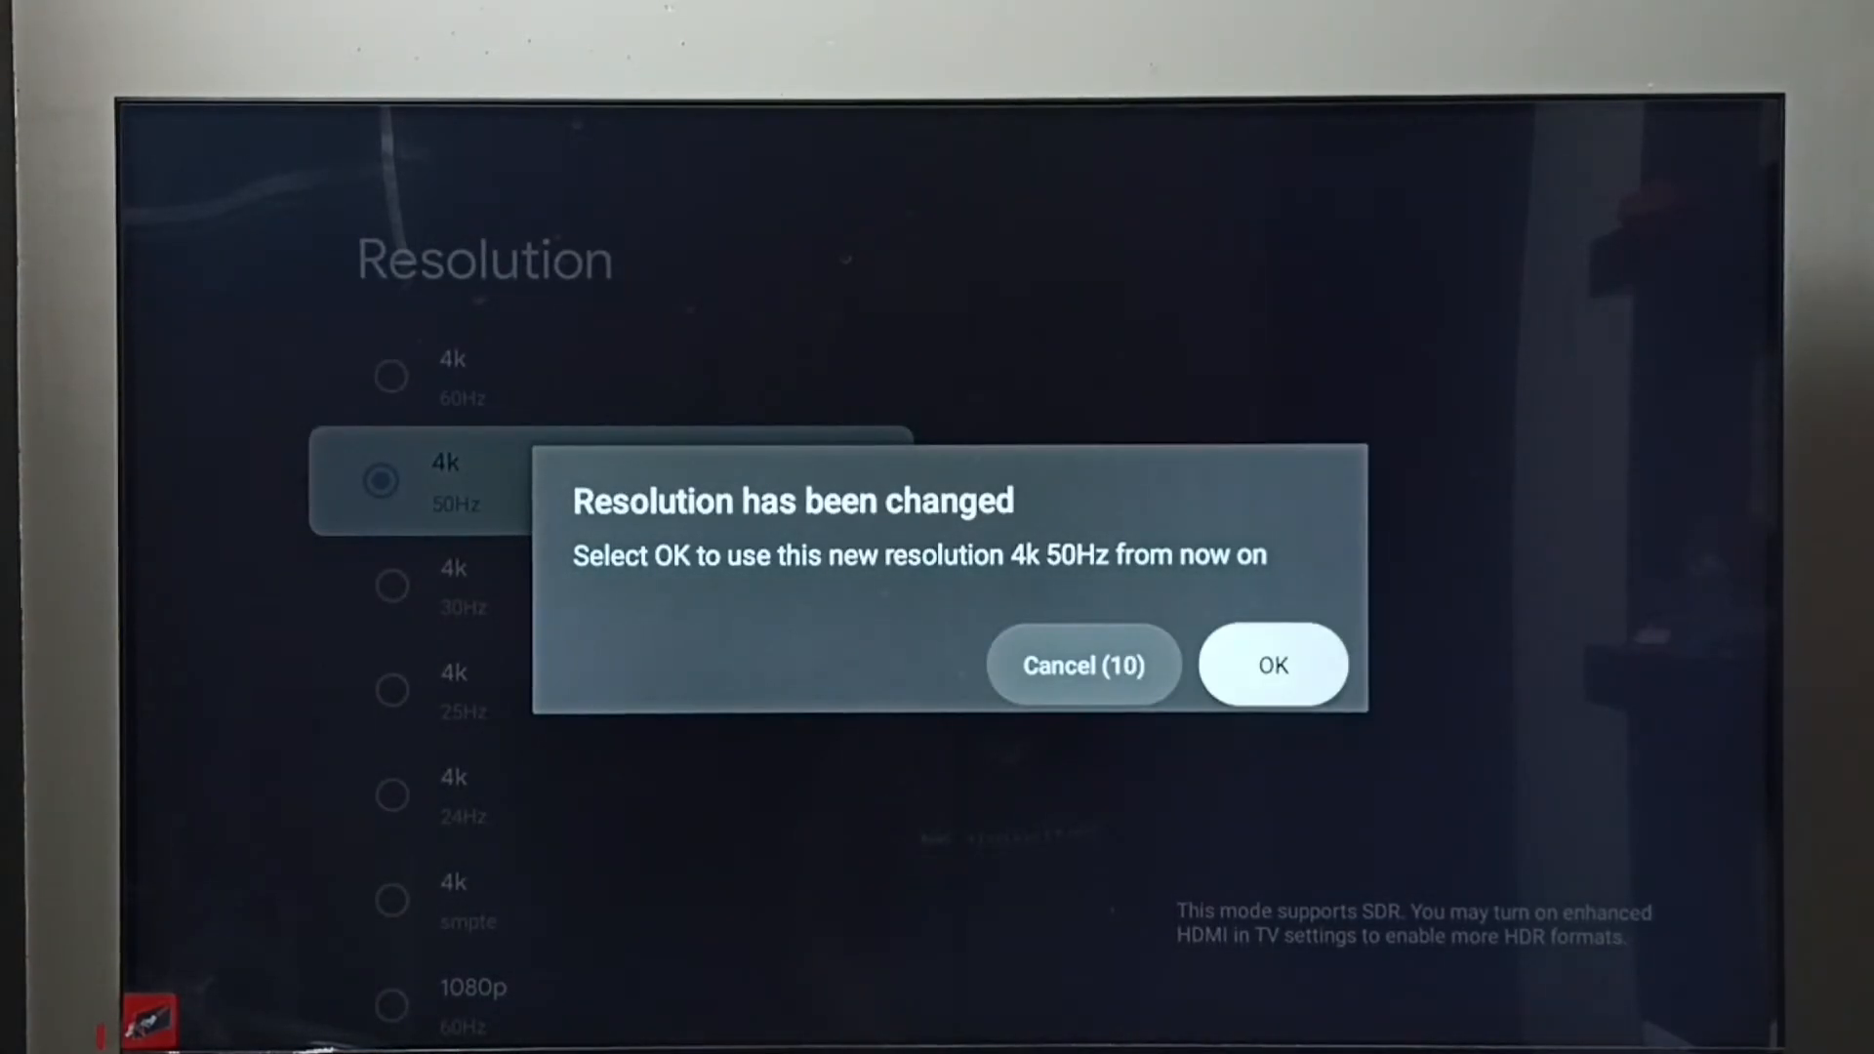
Confirm keeping the new 4k 50Hz output resolution
click(1273, 663)
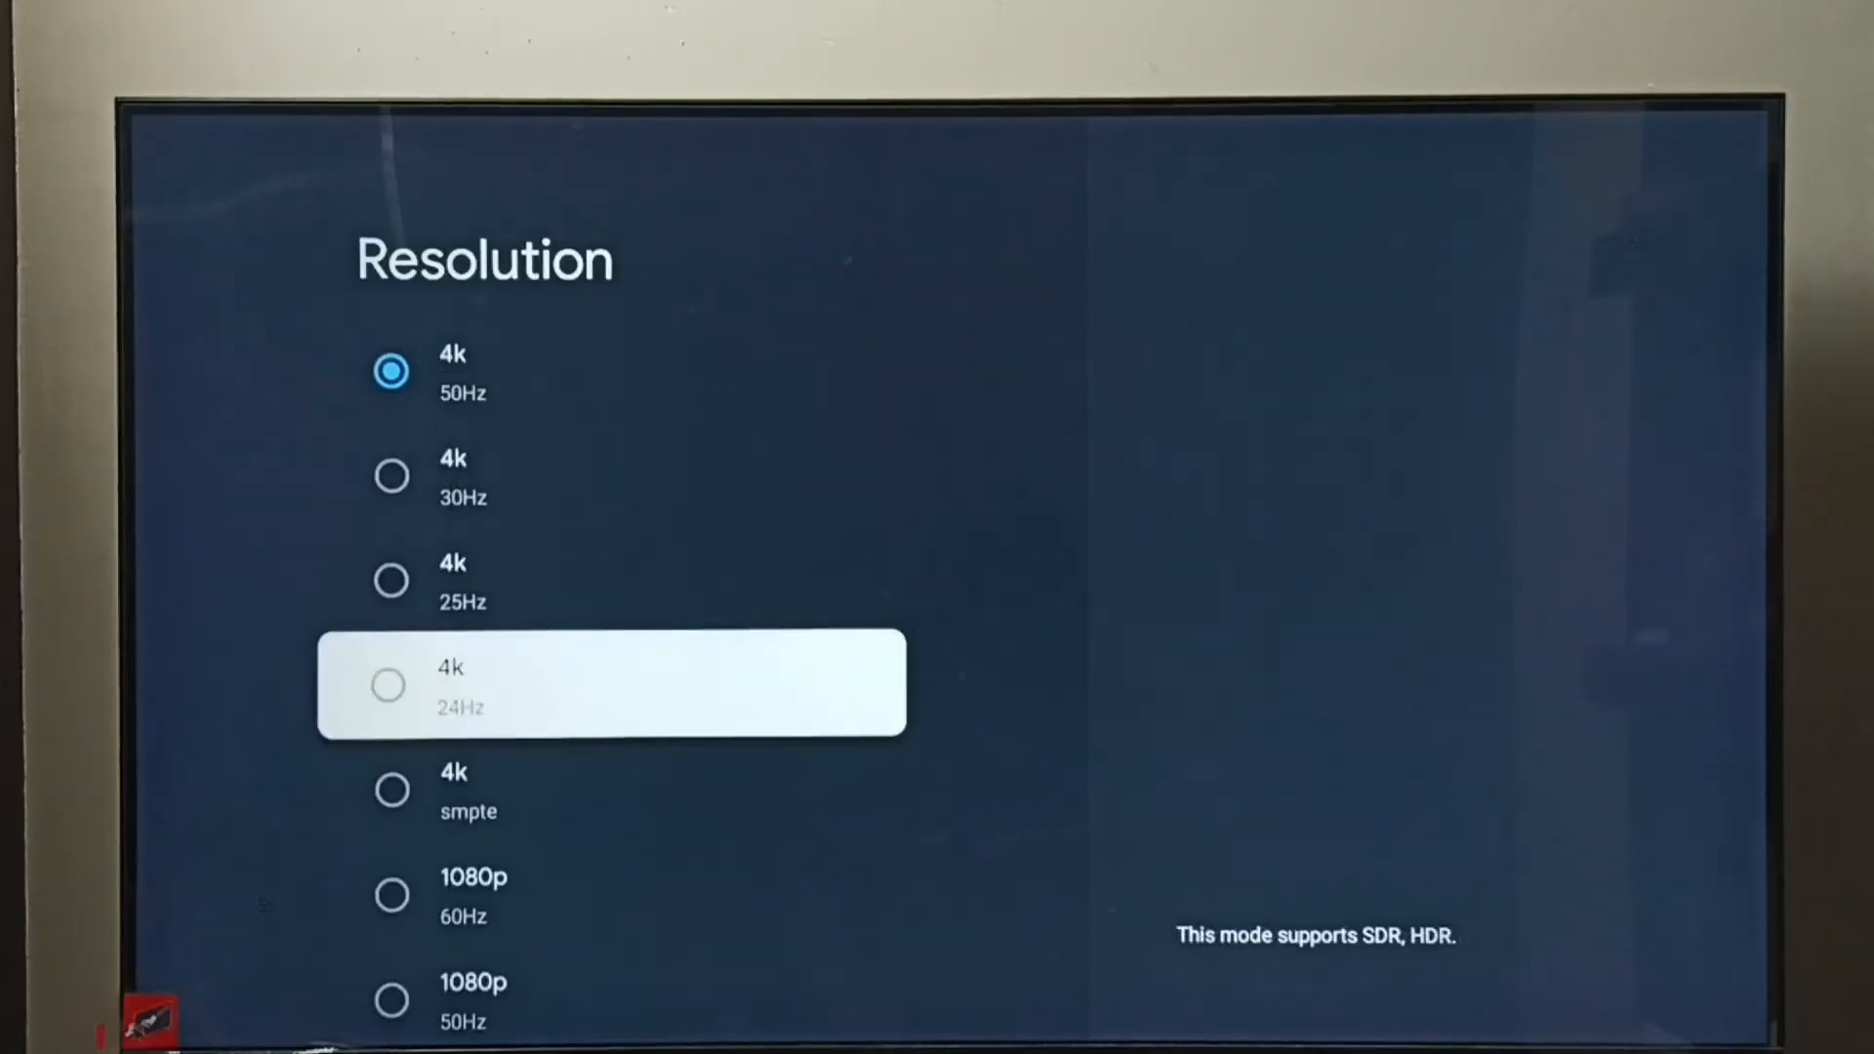
Switch the output resolution back to 1080p 60Hz and confirm keeping it
scroll(down, 3)
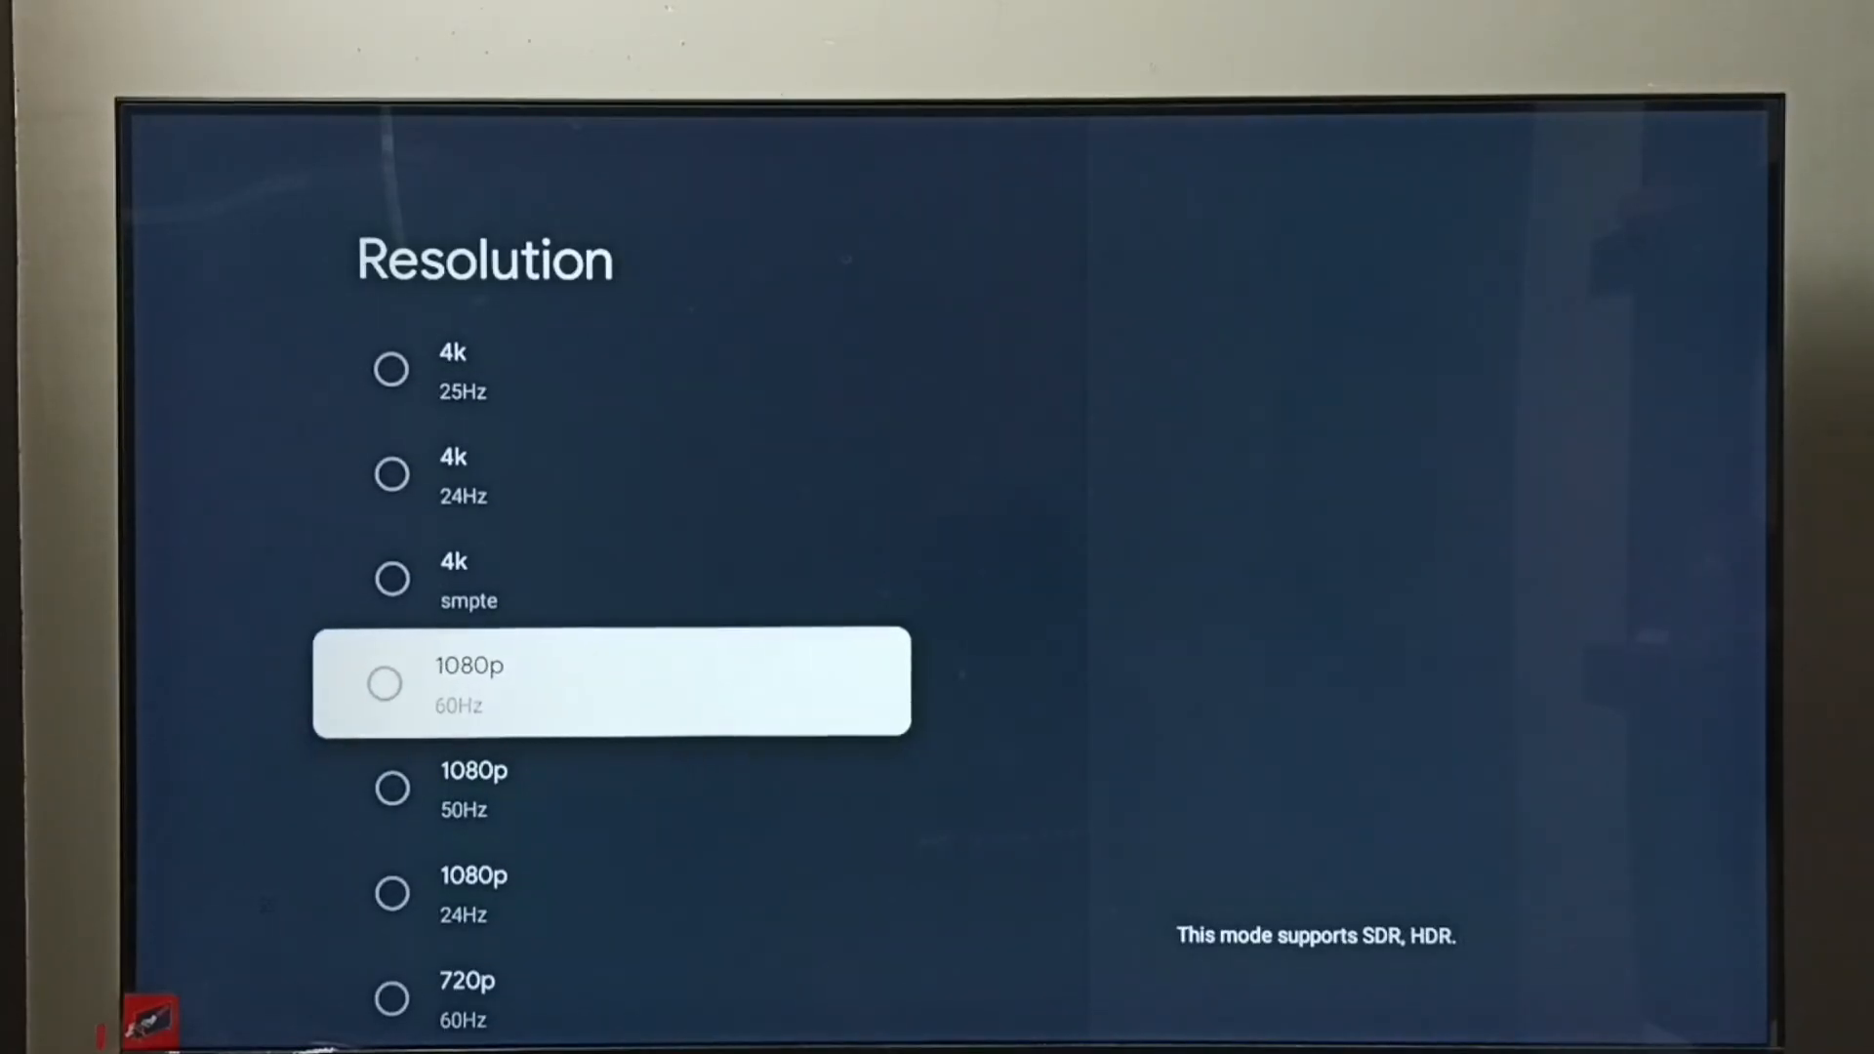
click(470, 683)
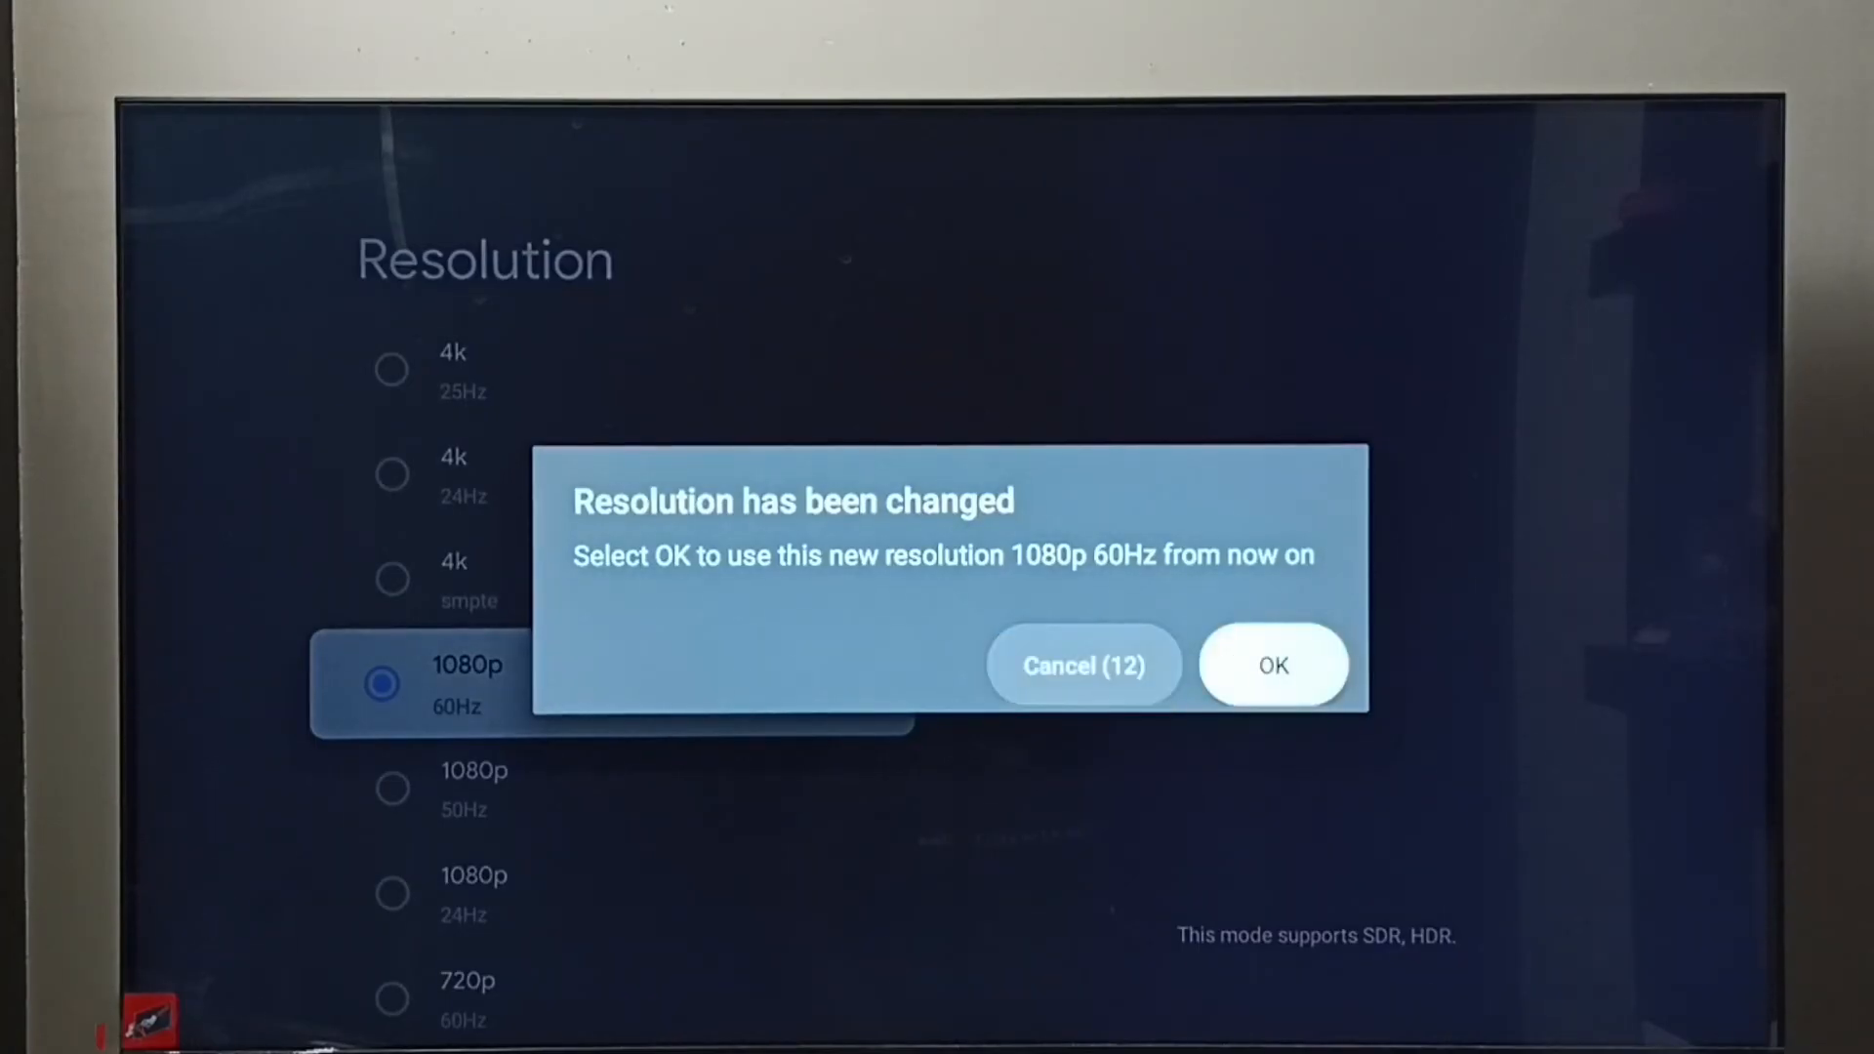
click(1272, 664)
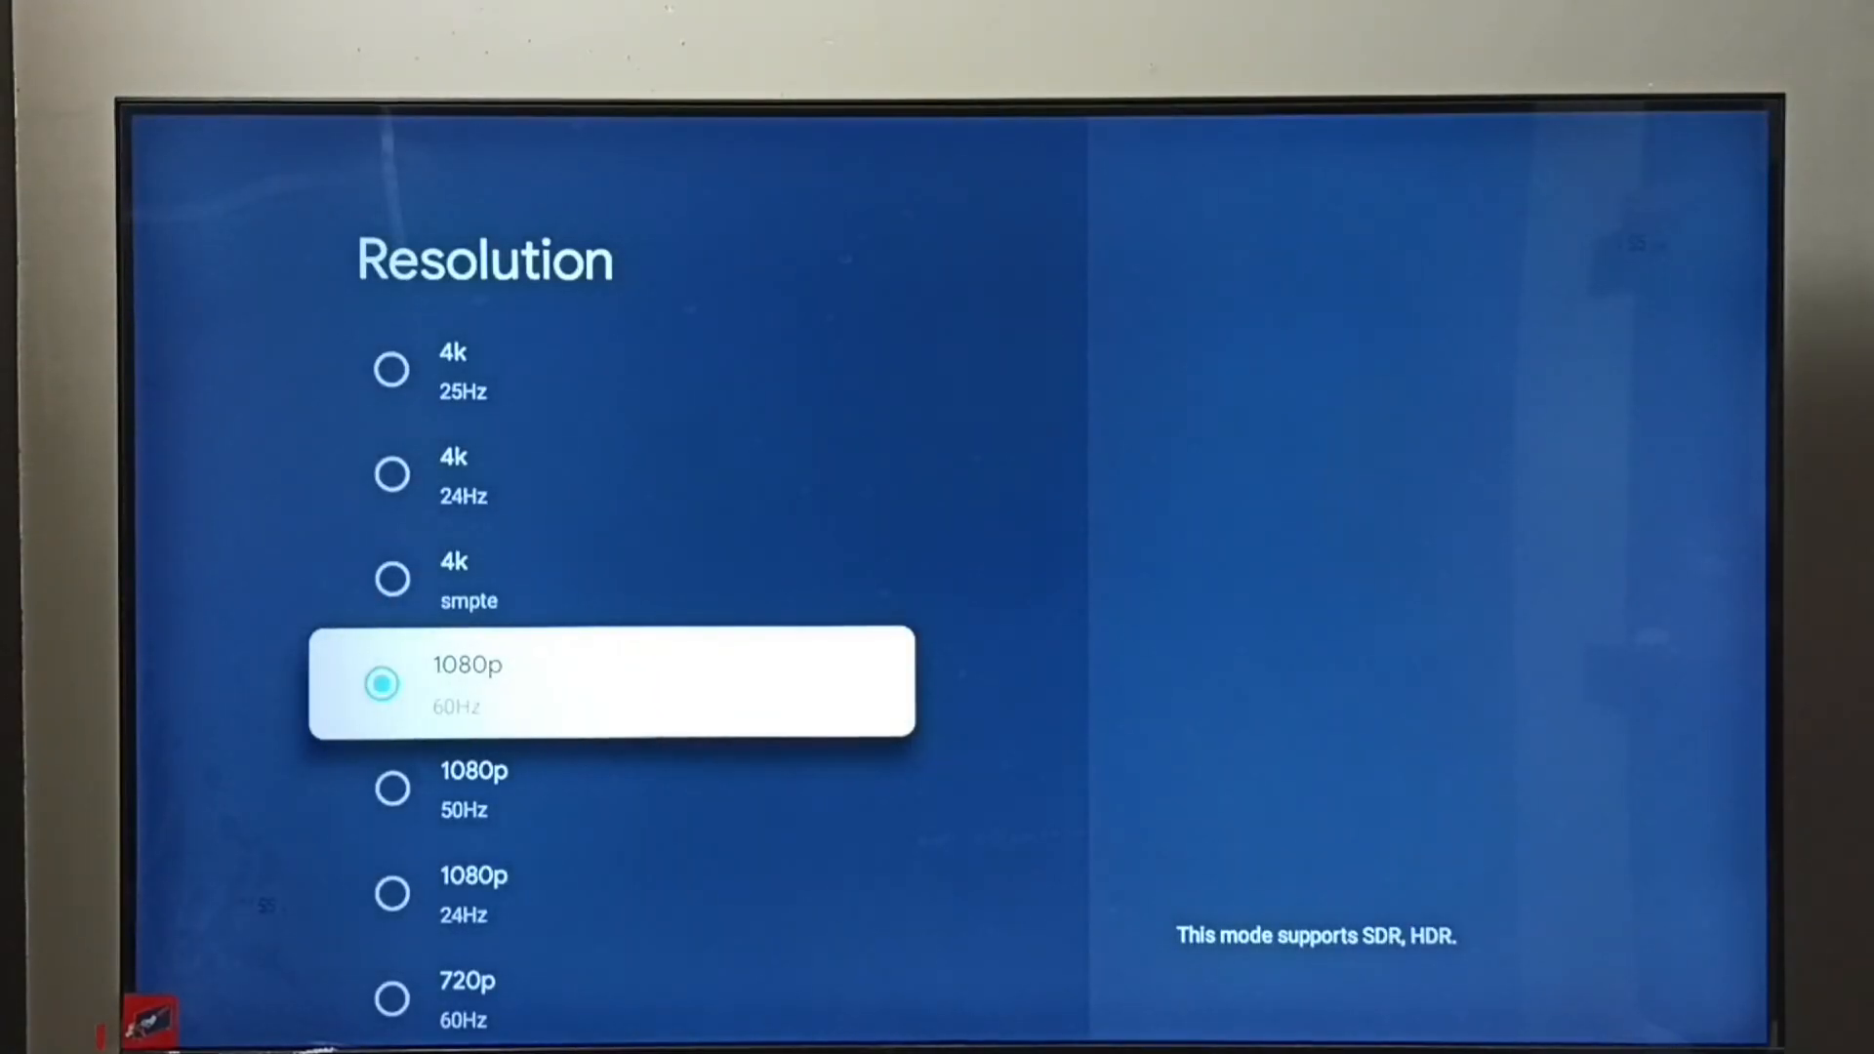